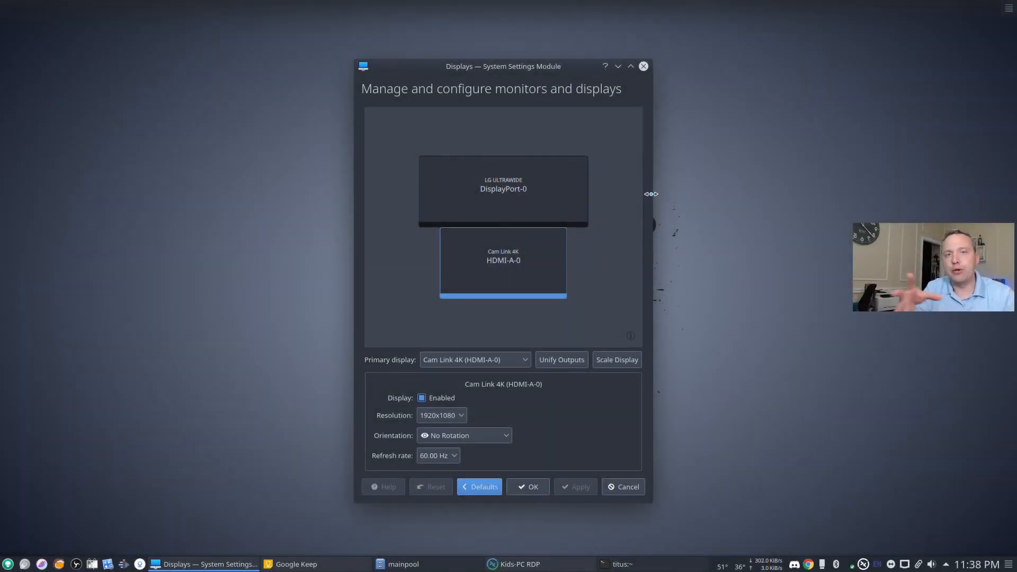
mouse_move(651, 194)
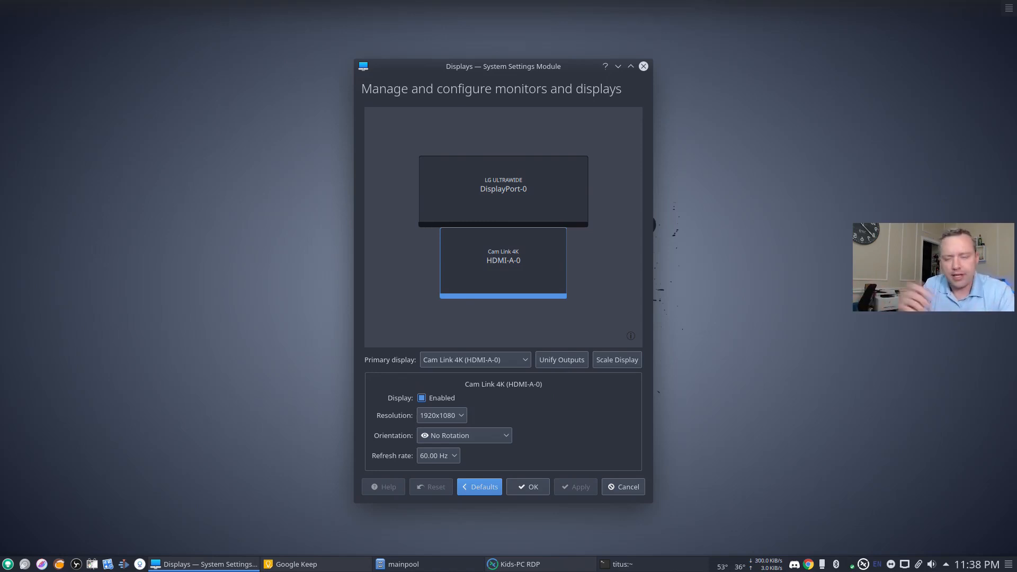
mouse_move(653, 196)
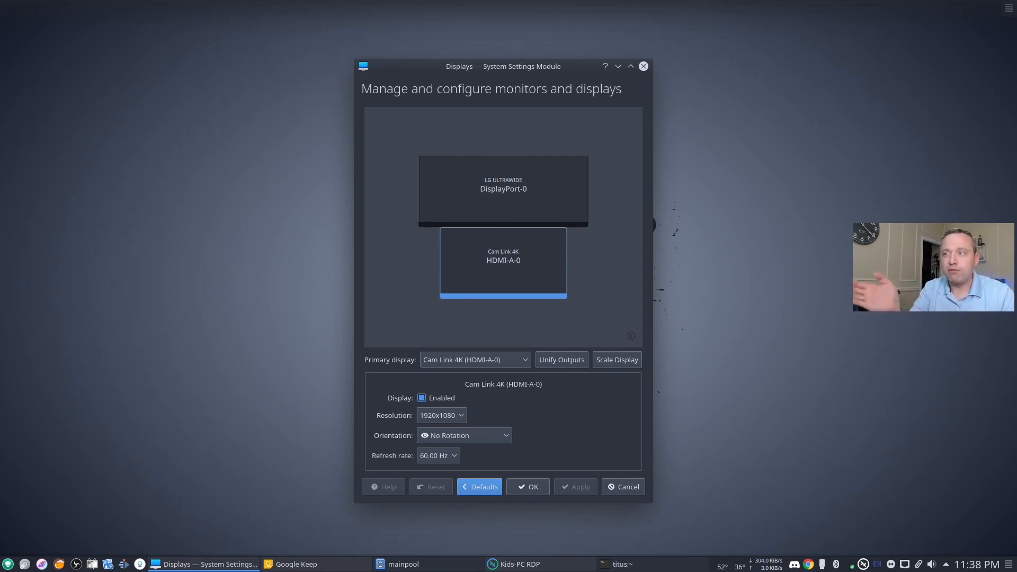
mouse_move(639, 223)
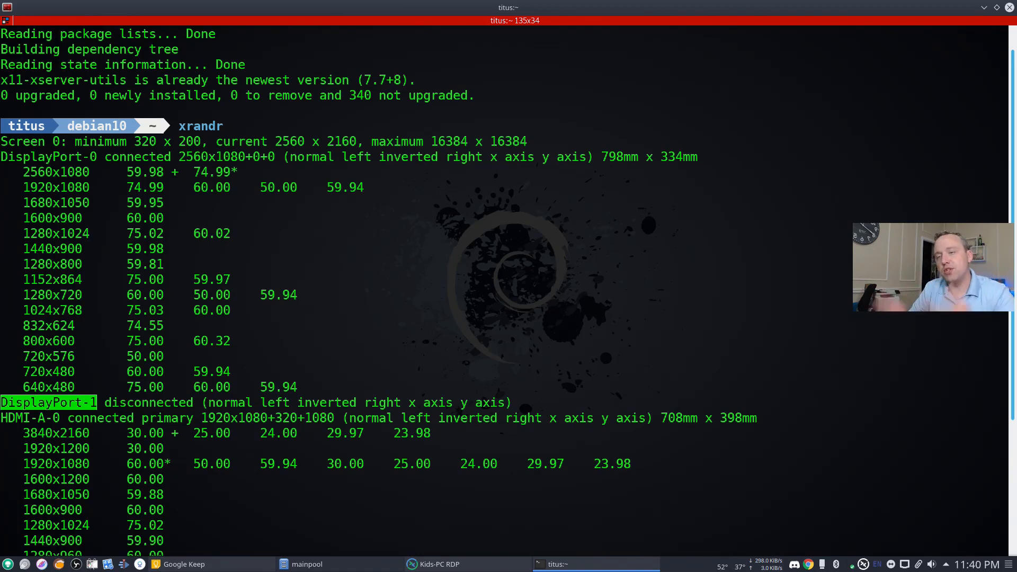
mouse_move(38, 333)
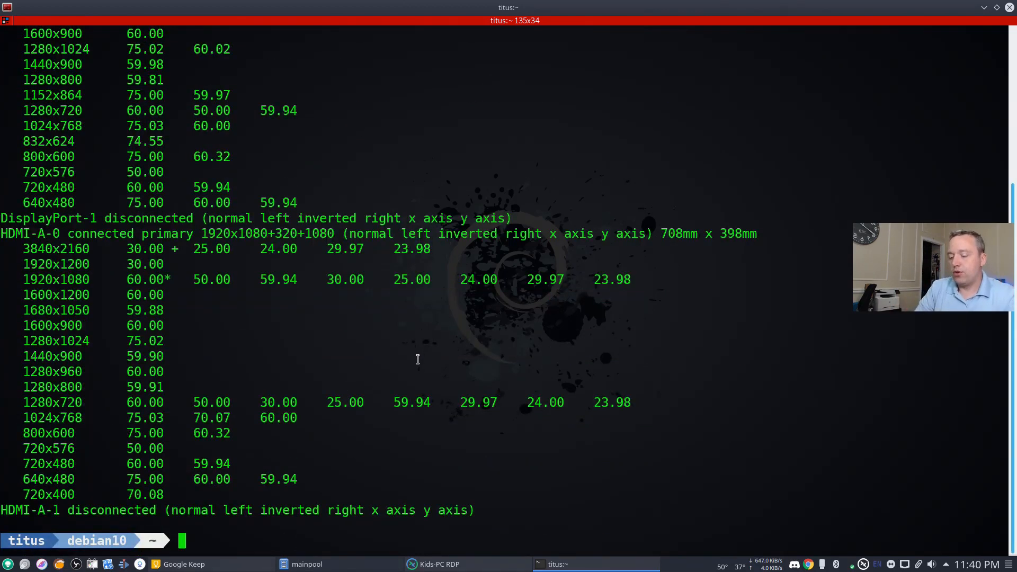
Change into /etc/X11/xorg.conf.d, find it empty, and start a sudo command.
text(cd /etc/X11/)
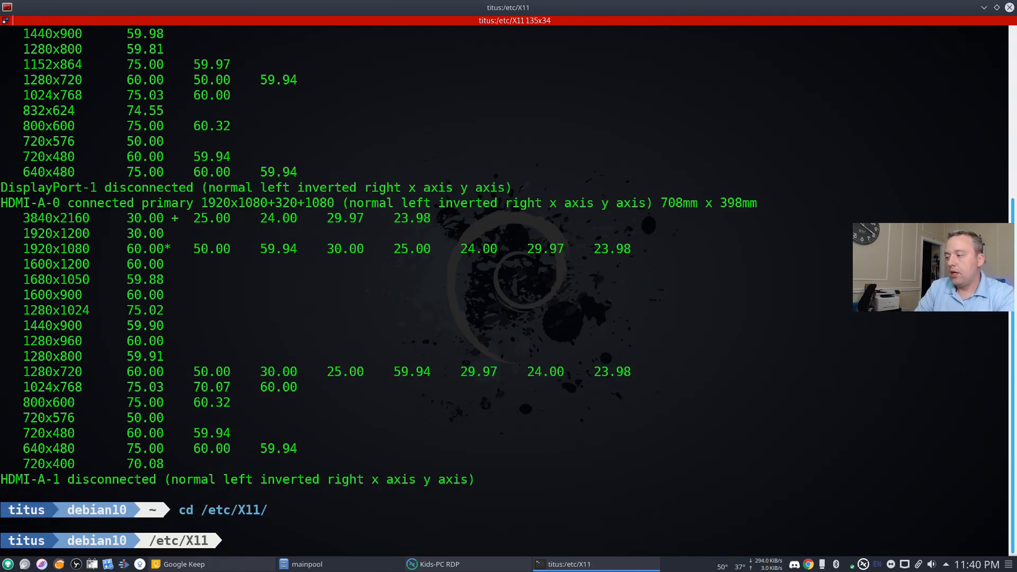
text(cd xorg.conf.d/)
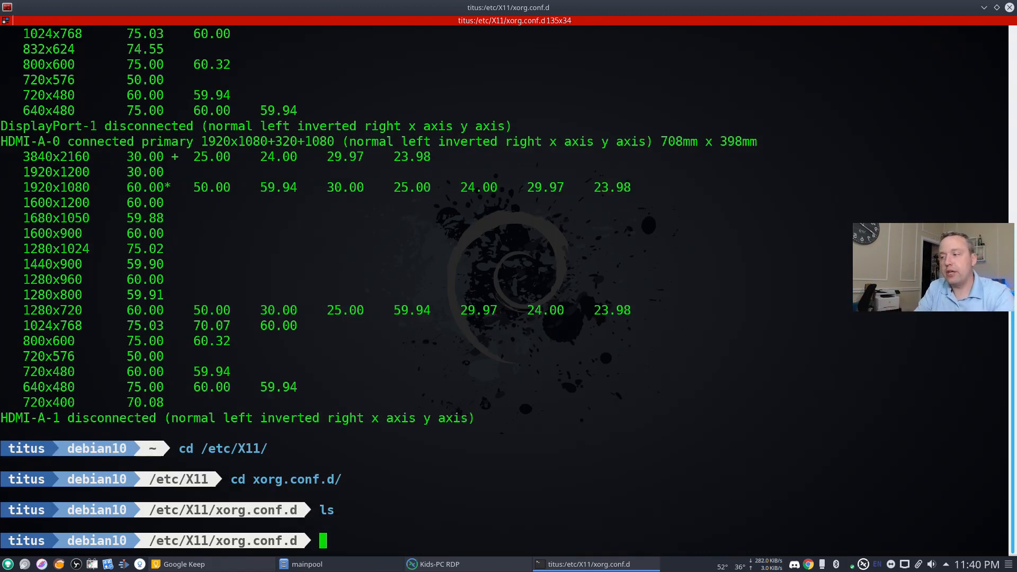
text(sudo)
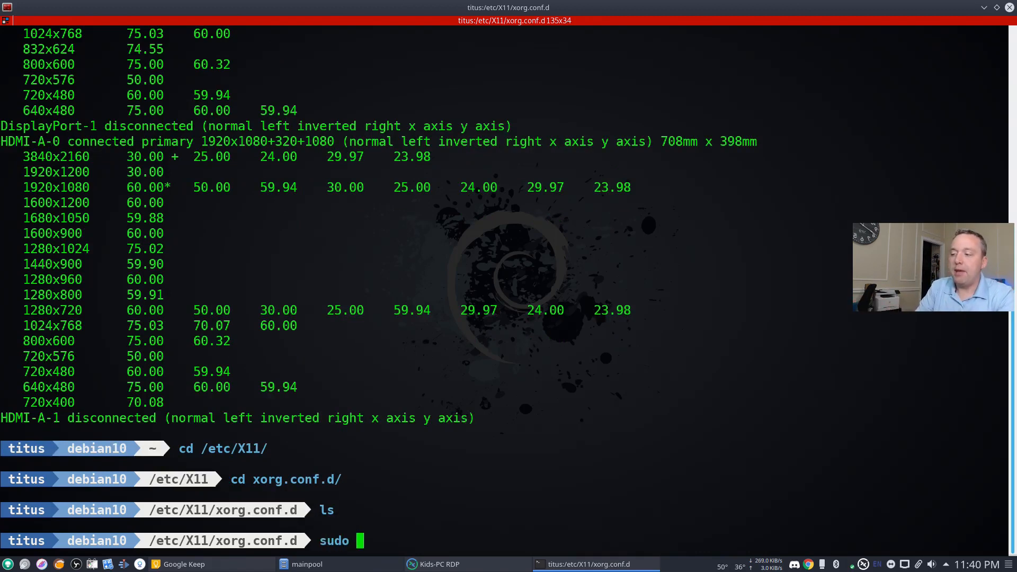
Create an empty 10-monitors.conf in xorg.conf.d with sudo nano.
text(mk)
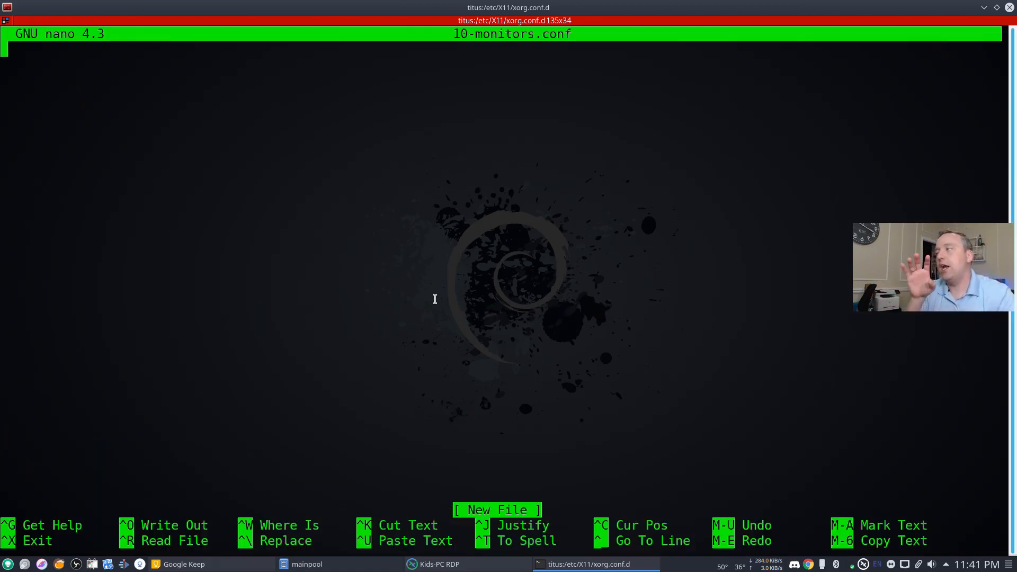
mouse_move(470, 213)
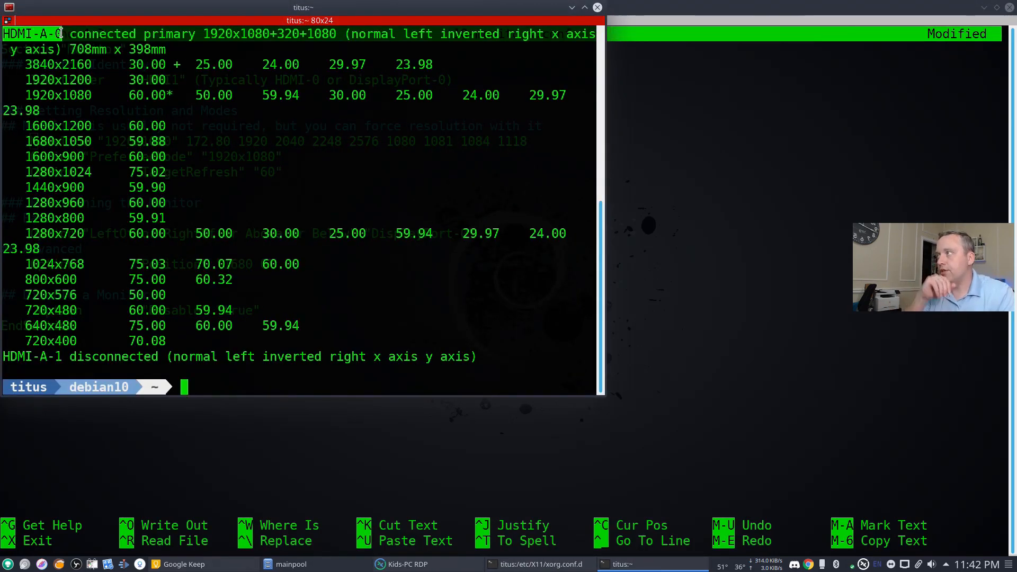
Paste HDMI-A-0 as the Identifier and set the option to Below DisplayPort-0.
right_click(58, 39)
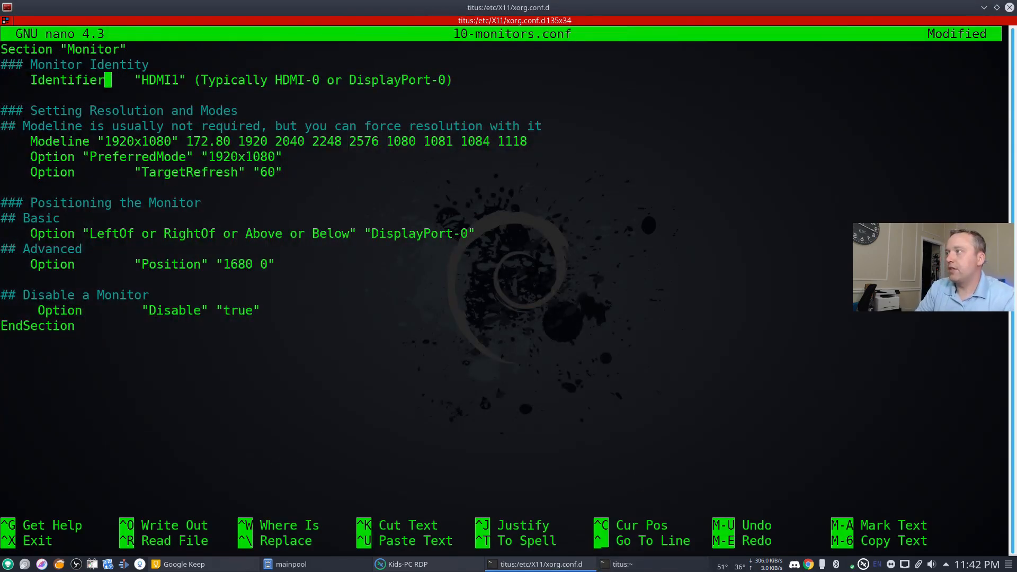
key(BackSpace)
text(-A-0)
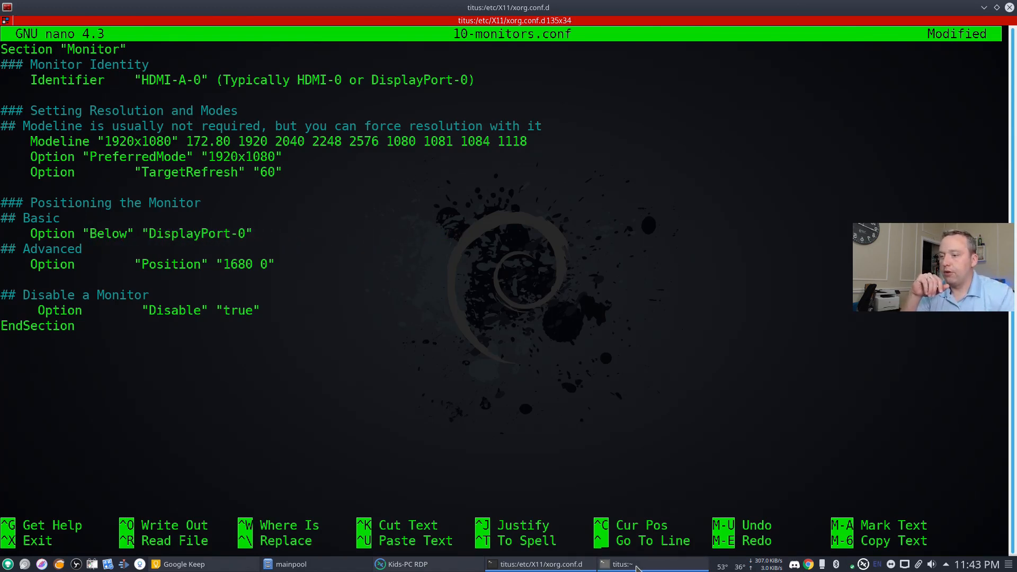
click(649, 564)
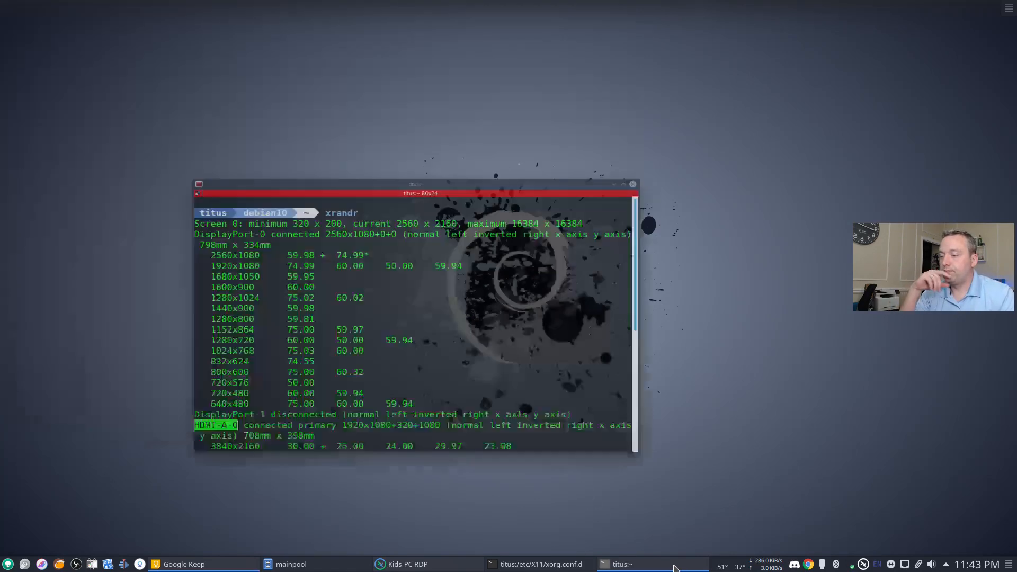
click(540, 564)
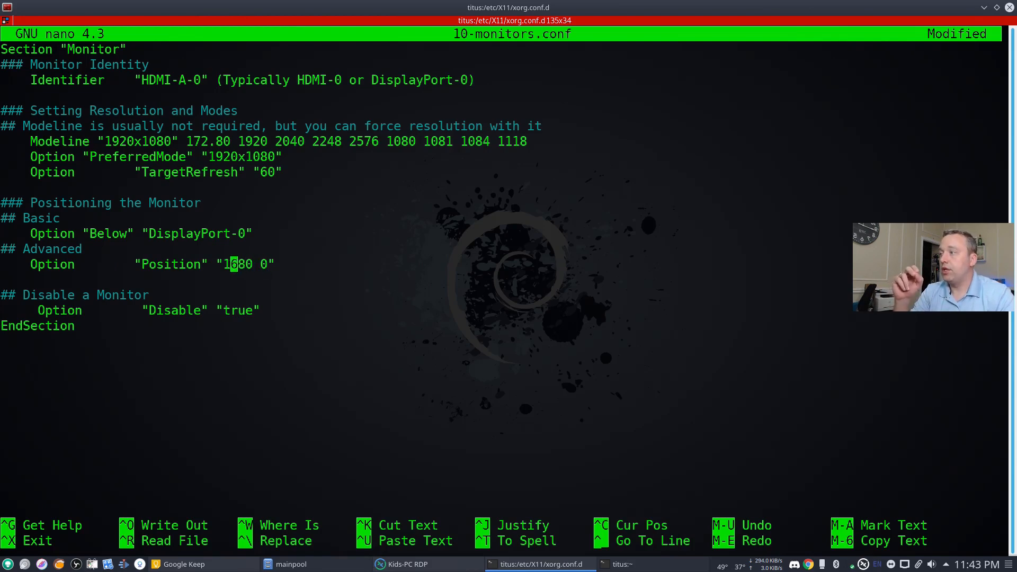
Set Position to 320 1080, remove the Disable option, and duplicate the HDMI-A-0 section.
double_click(237, 264)
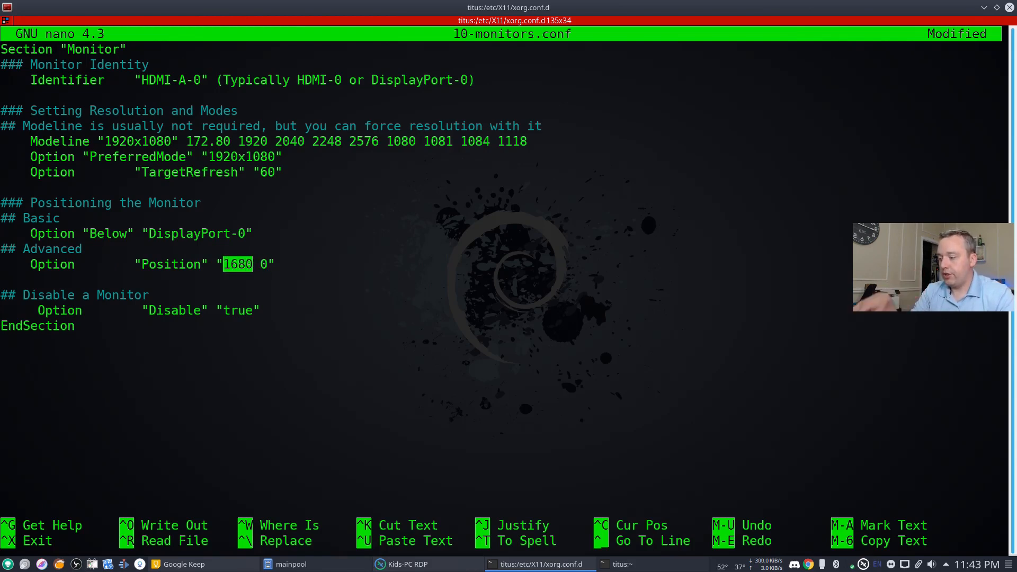
text(300)
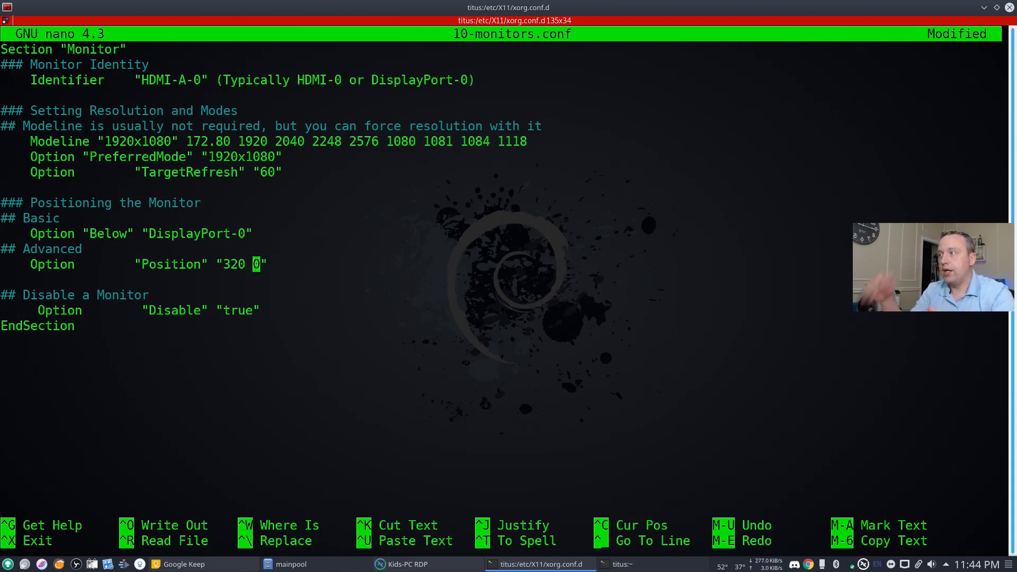
text(108)
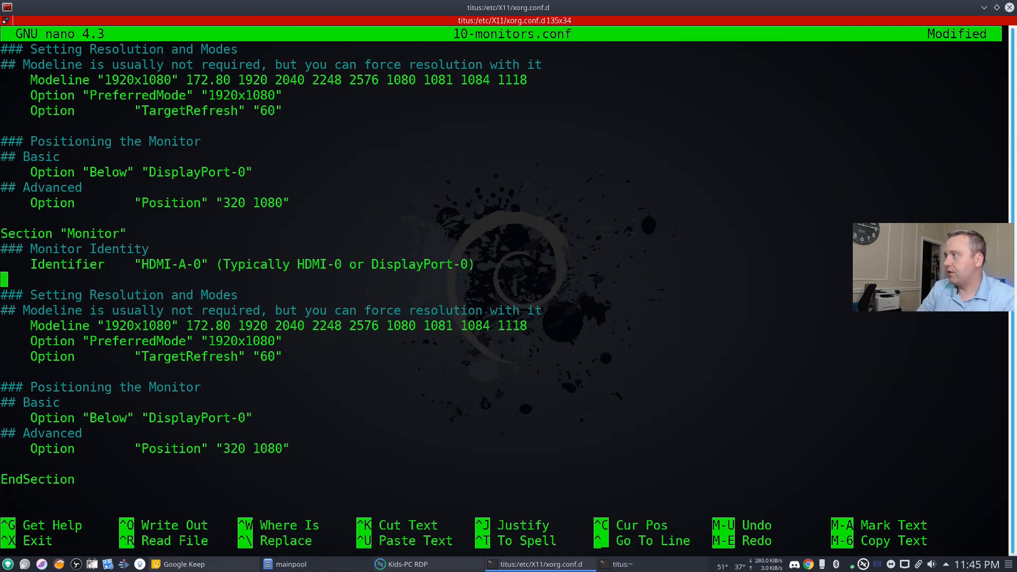
scroll(down, 3)
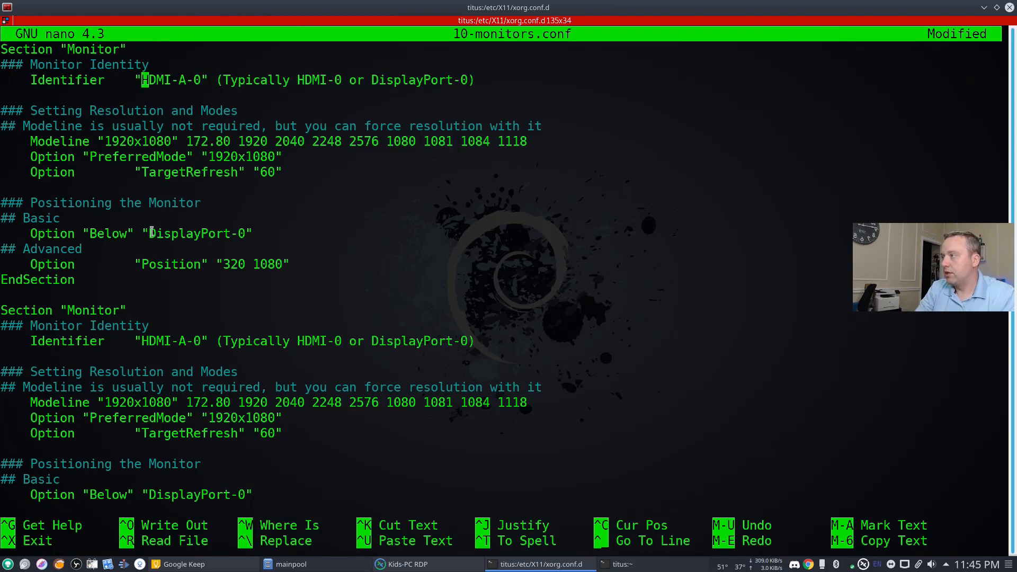
Make the first section DisplayPort-0 at 2560x1080, Above HDMI-A-0 at 0 0, and save.
double_click(198, 234)
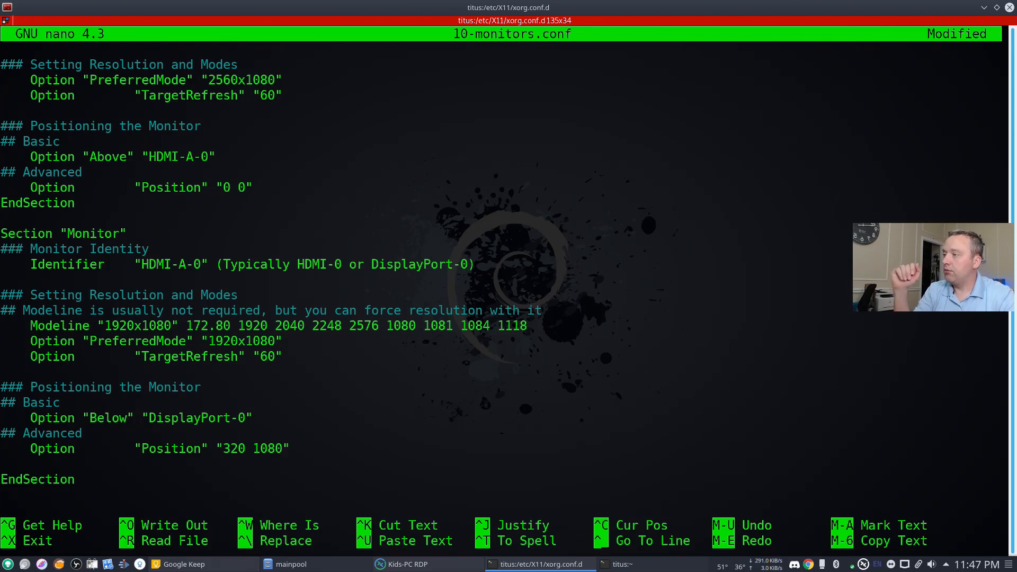
key(ctrl+o)
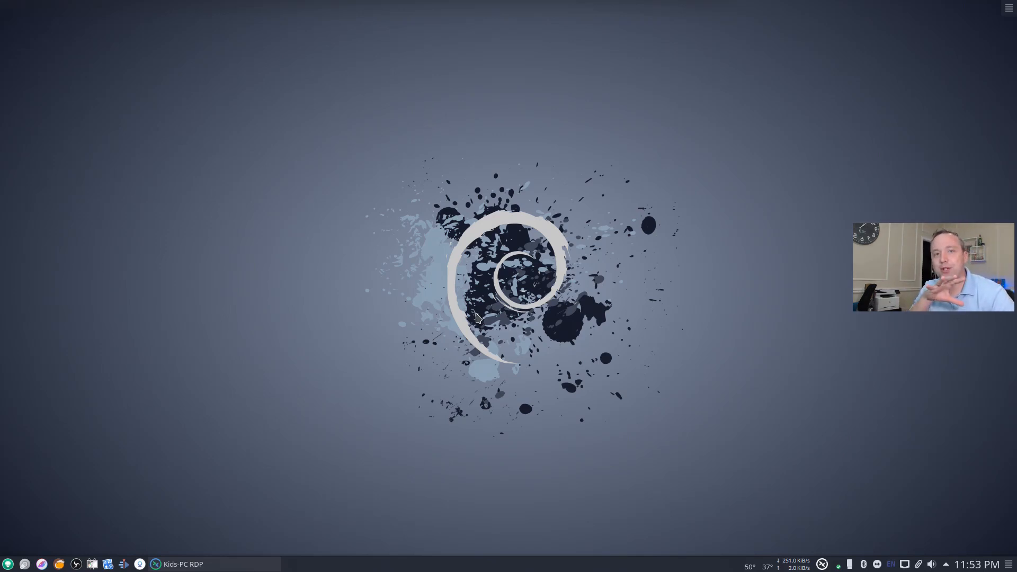
mouse_move(470, 317)
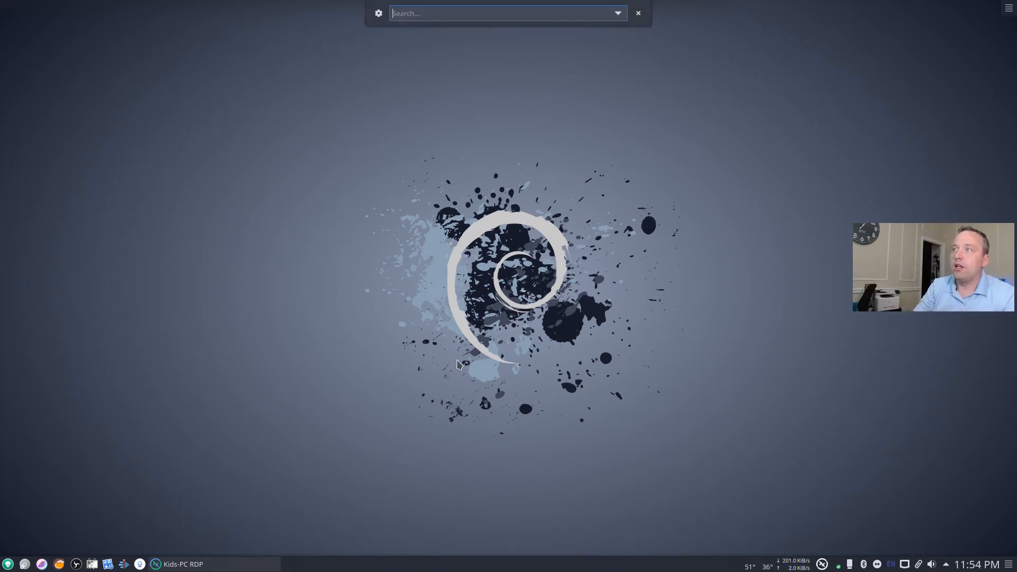
Search 'displays' in KRunner and launch the System Settings Displays module.
text(displays)
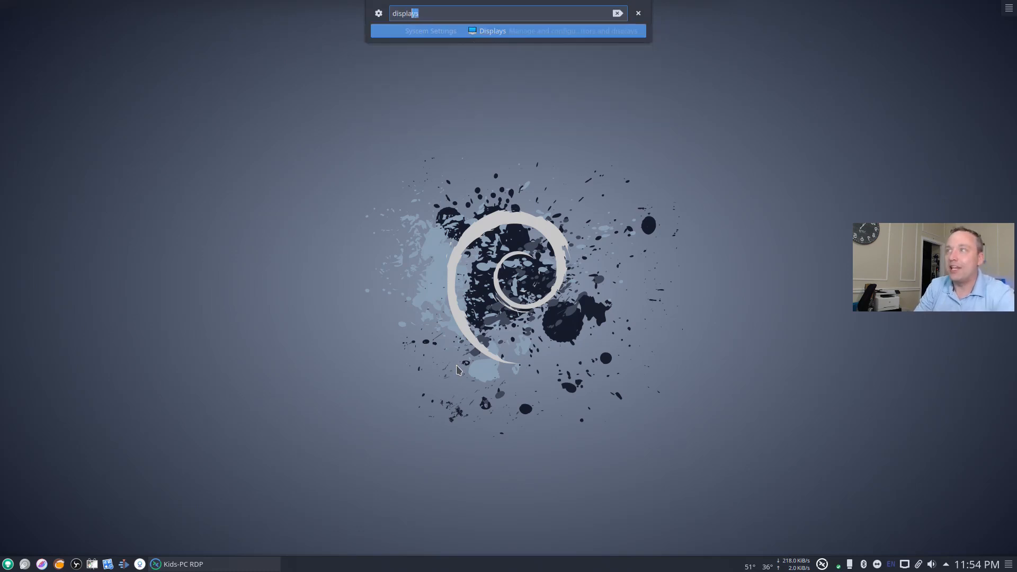
click(492, 31)
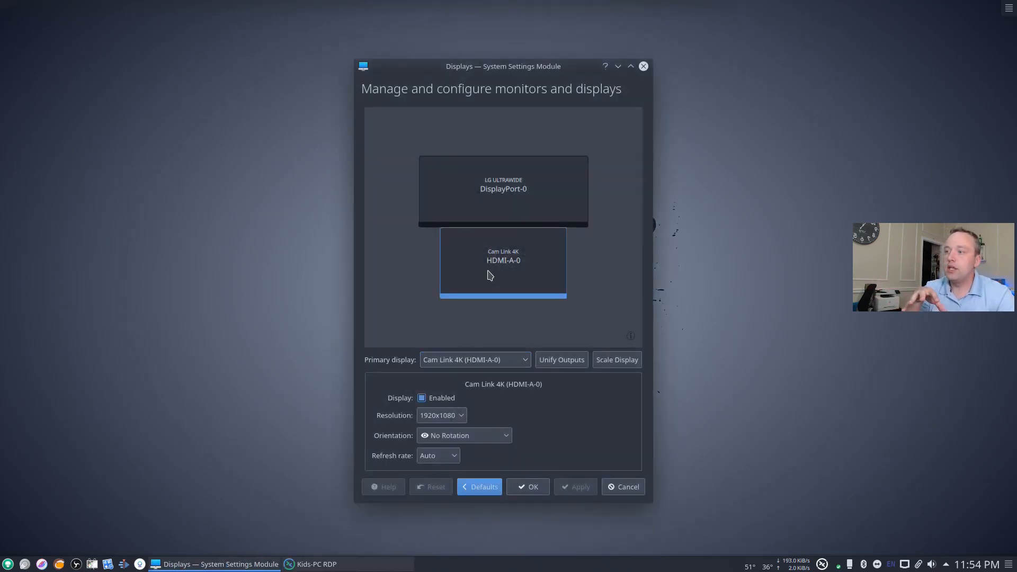
Drag HDMI-A-0 back below DisplayPort-0 without applying, then close Displays settings.
click(503, 188)
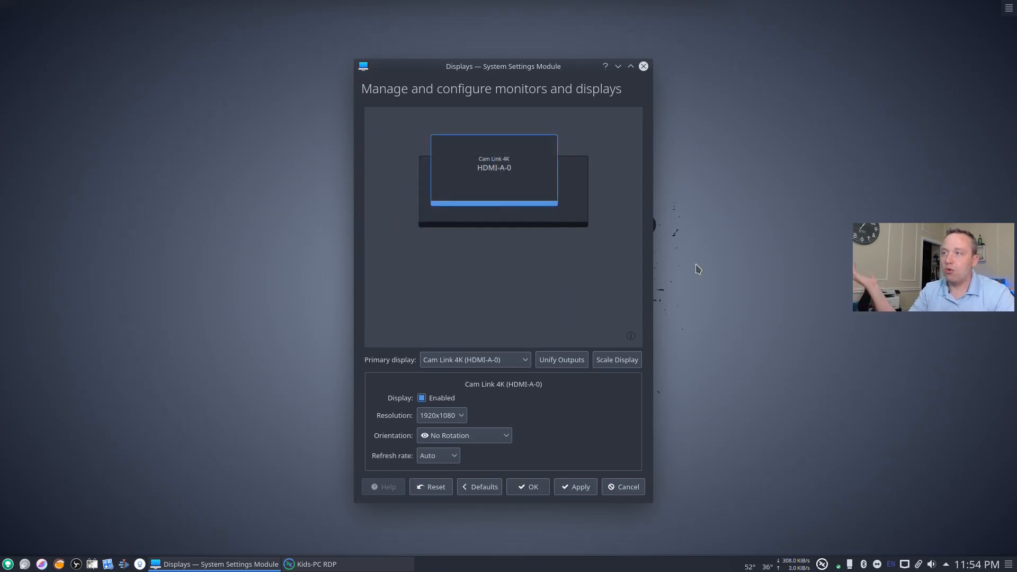
mouse_move(651, 315)
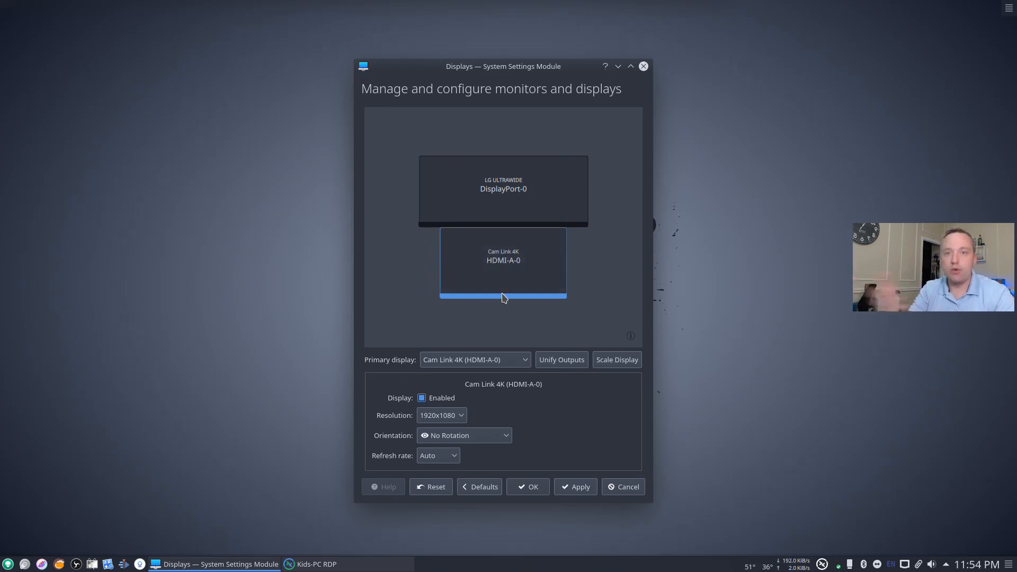
mouse_move(525, 298)
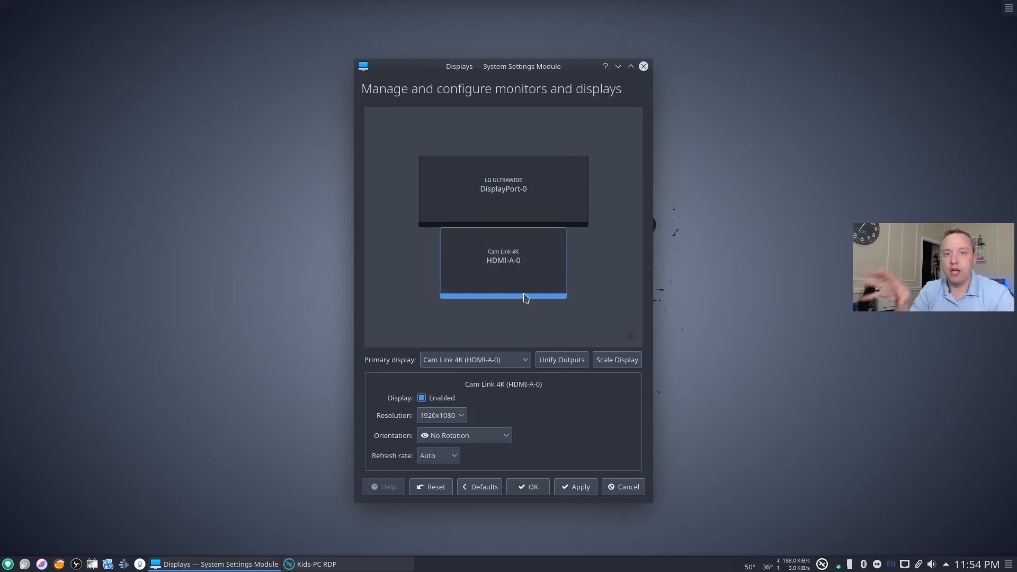
mouse_move(502, 278)
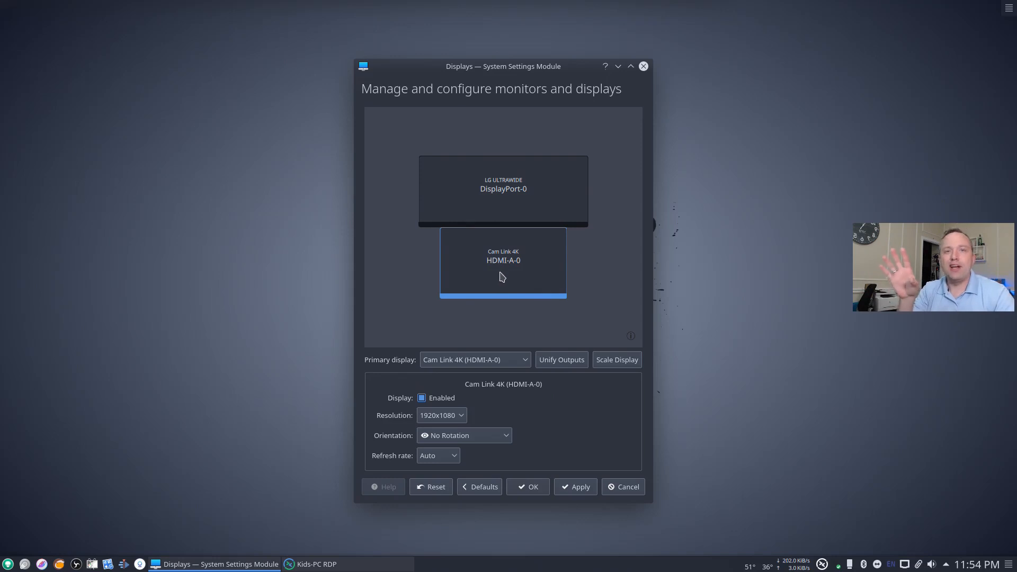
mouse_move(534, 248)
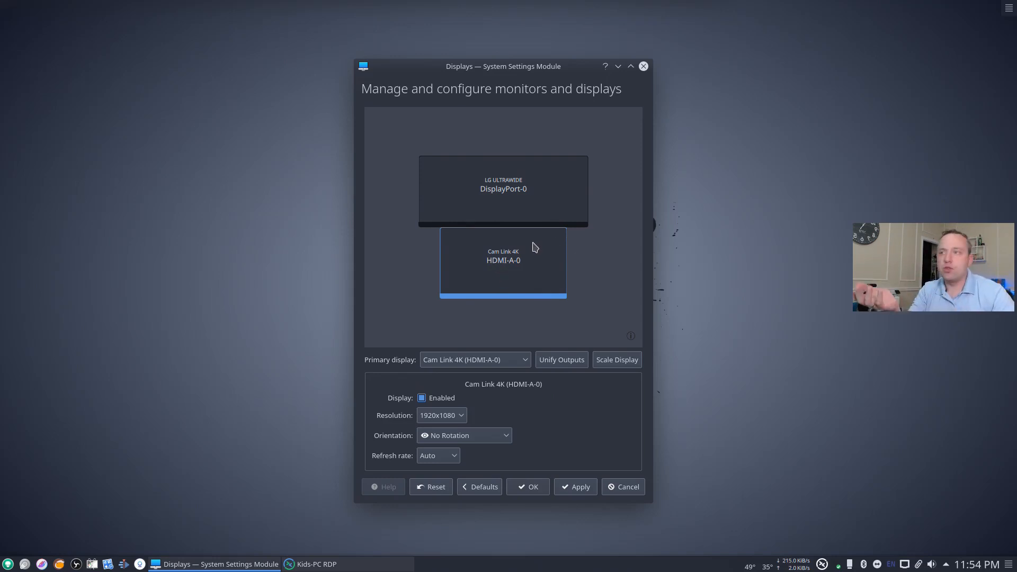
mouse_move(531, 209)
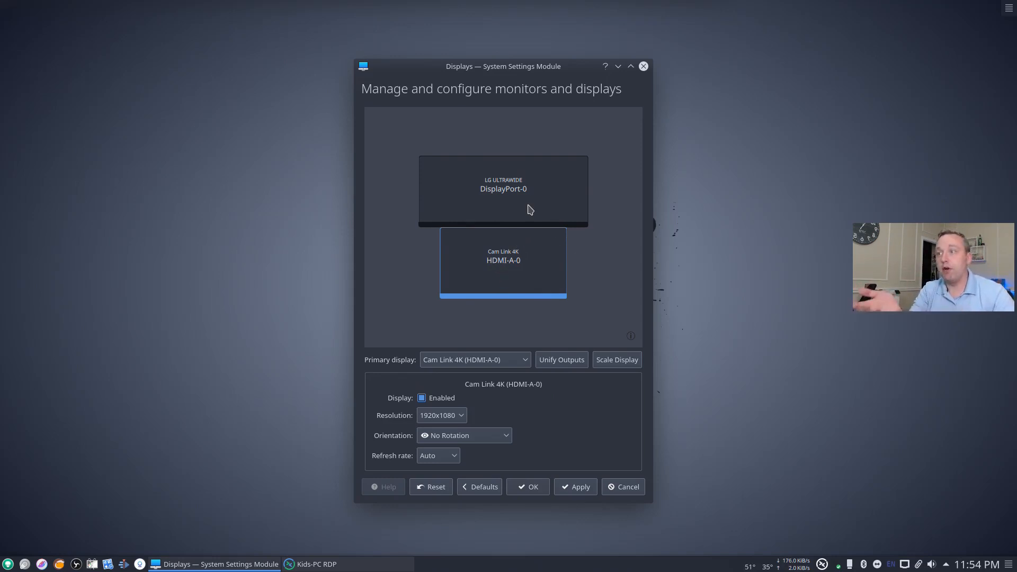
mouse_move(505, 221)
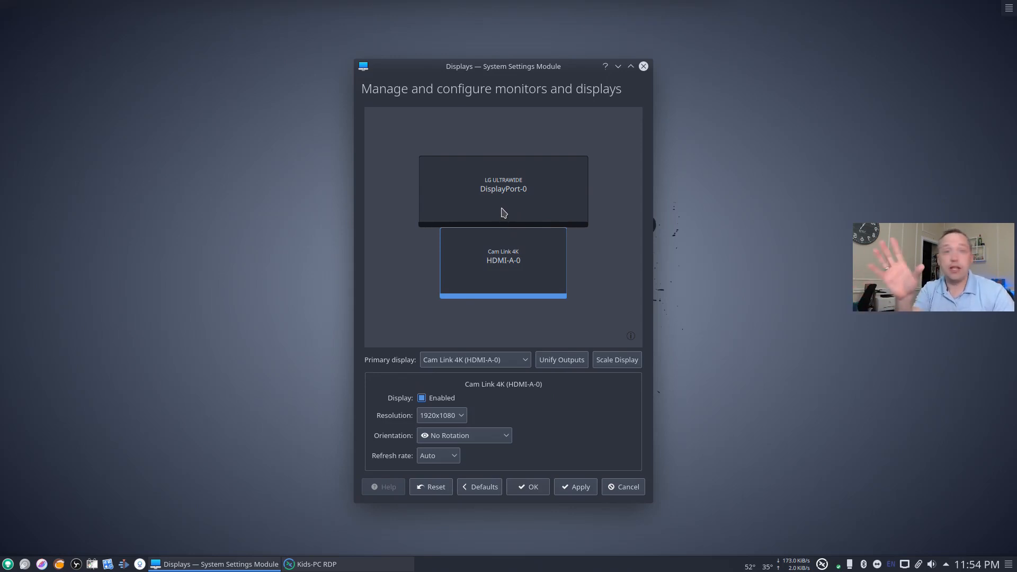
mouse_move(575, 168)
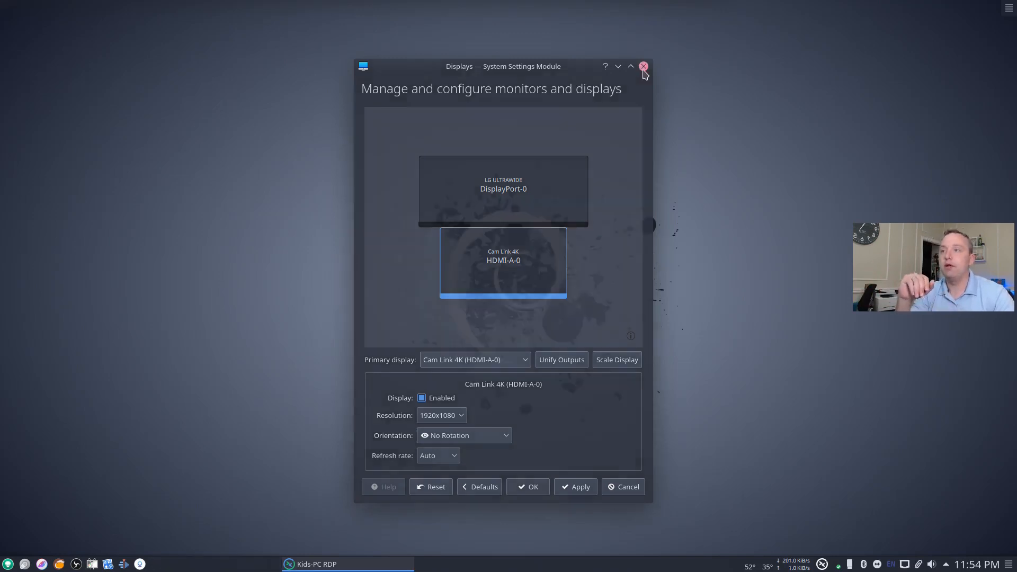
click(643, 66)
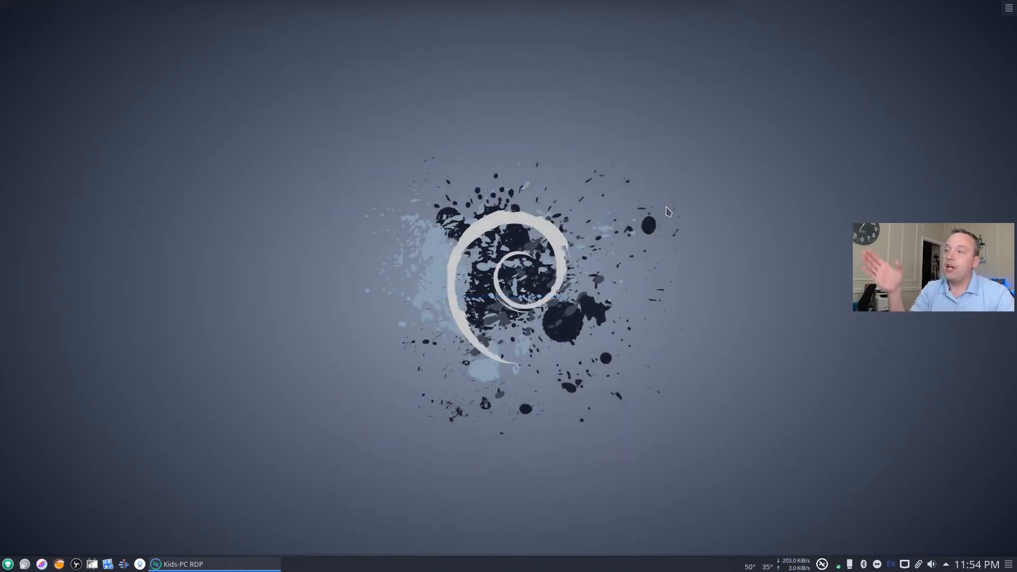